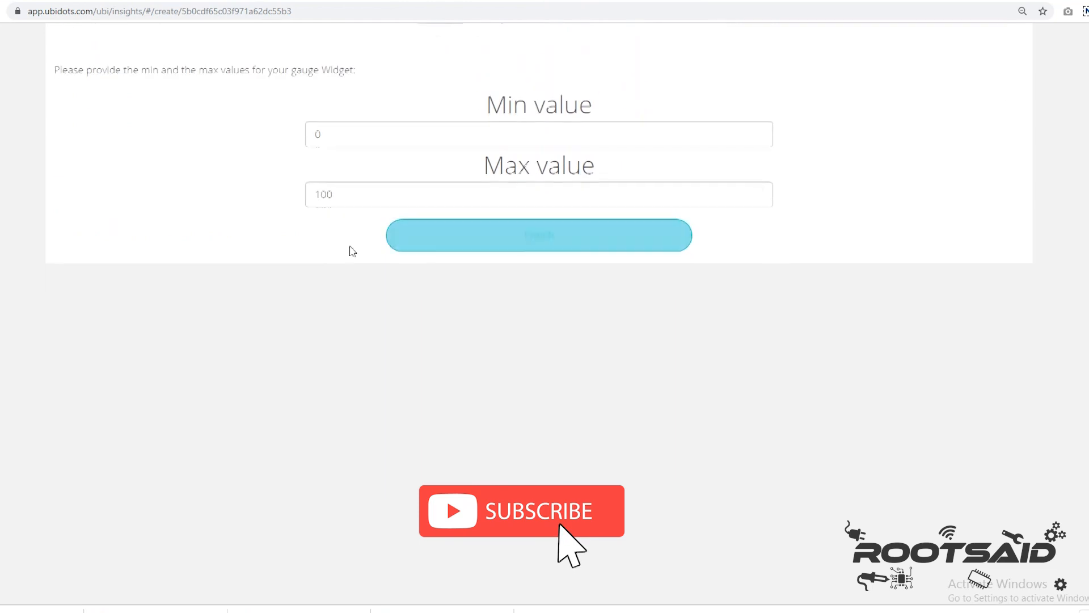
Set the gauge's Max value to 800, keeping Min at 0.
click(538, 235)
text(800)
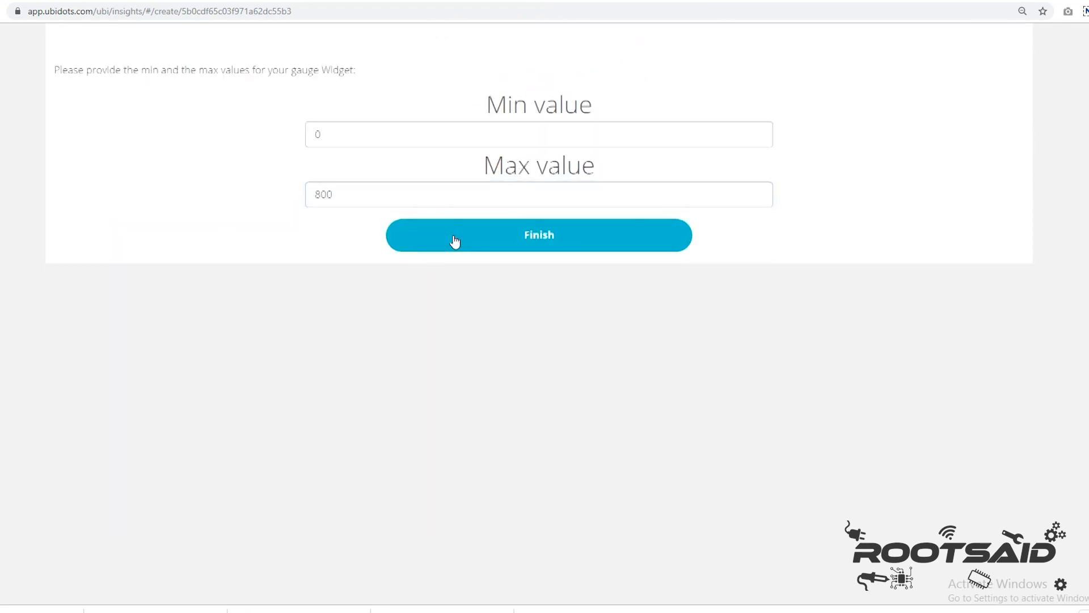
click(538, 234)
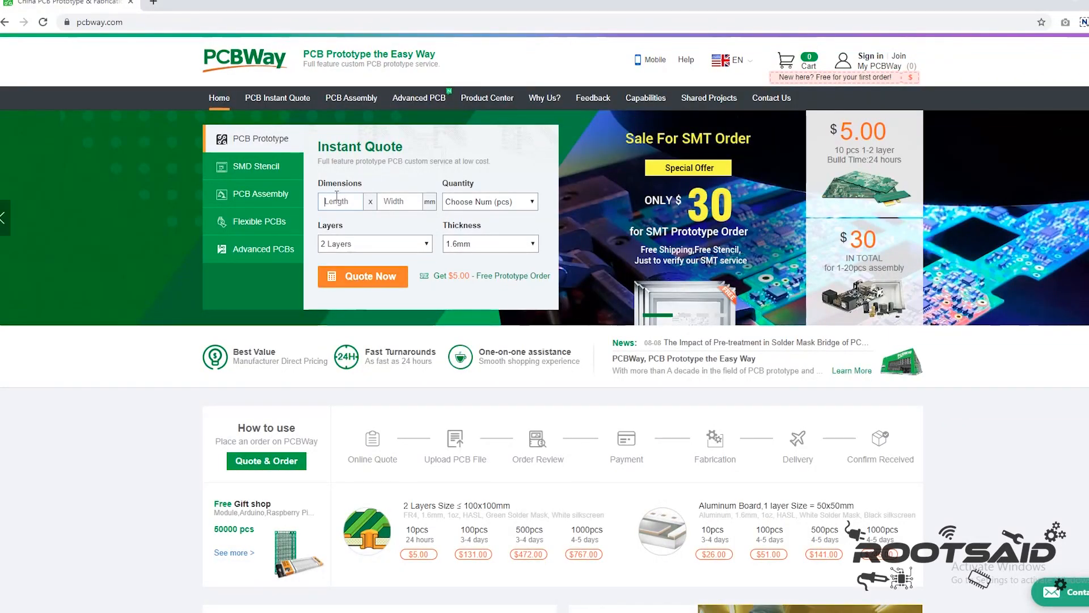
Request a quote for five boards sized 88 × 56 mm.
text(88)
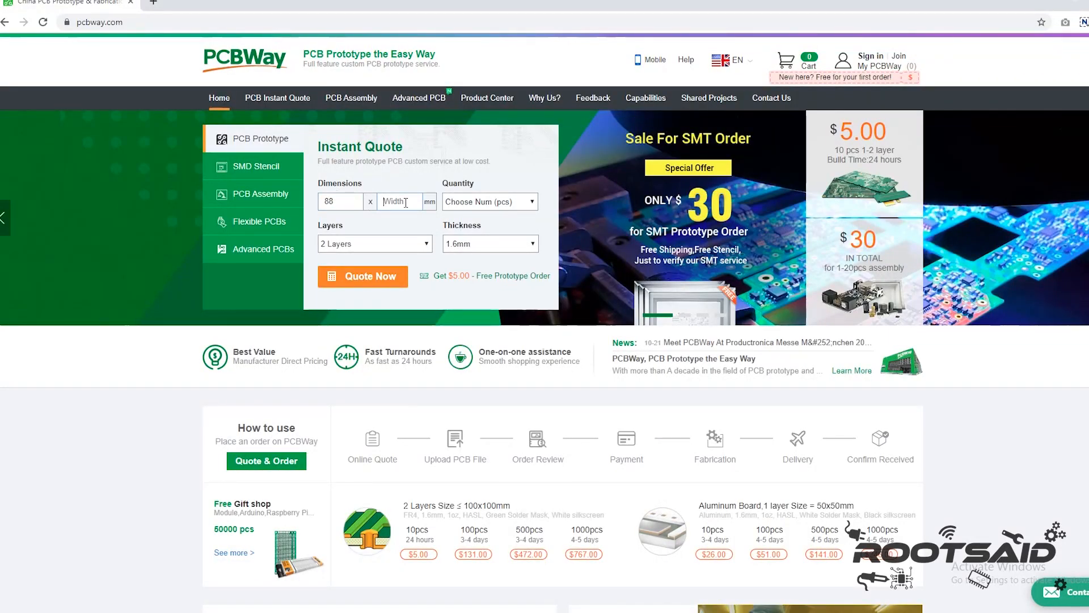
click(489, 202)
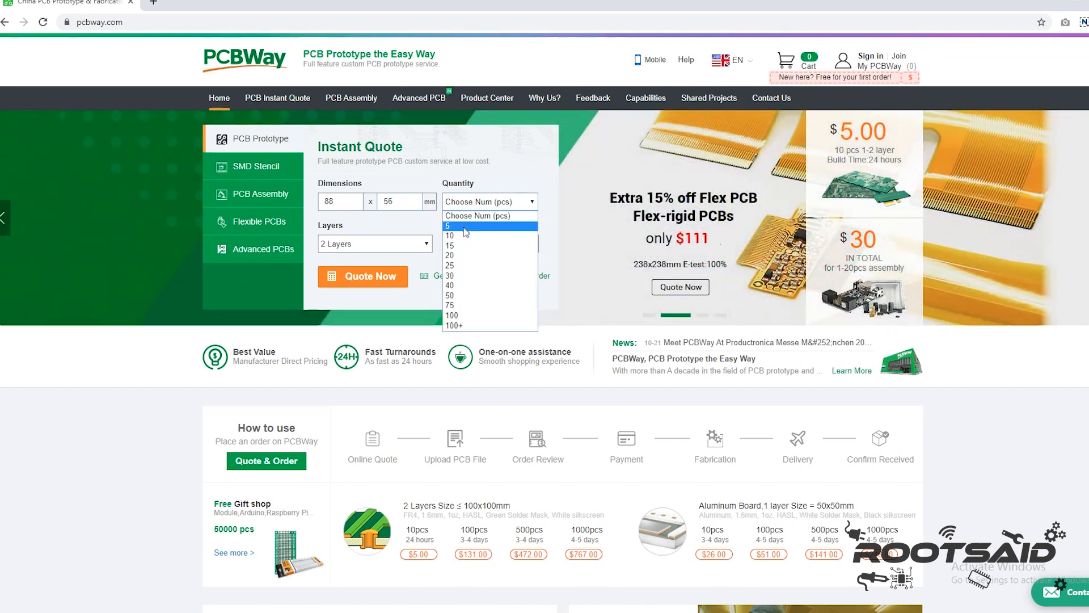
click(449, 225)
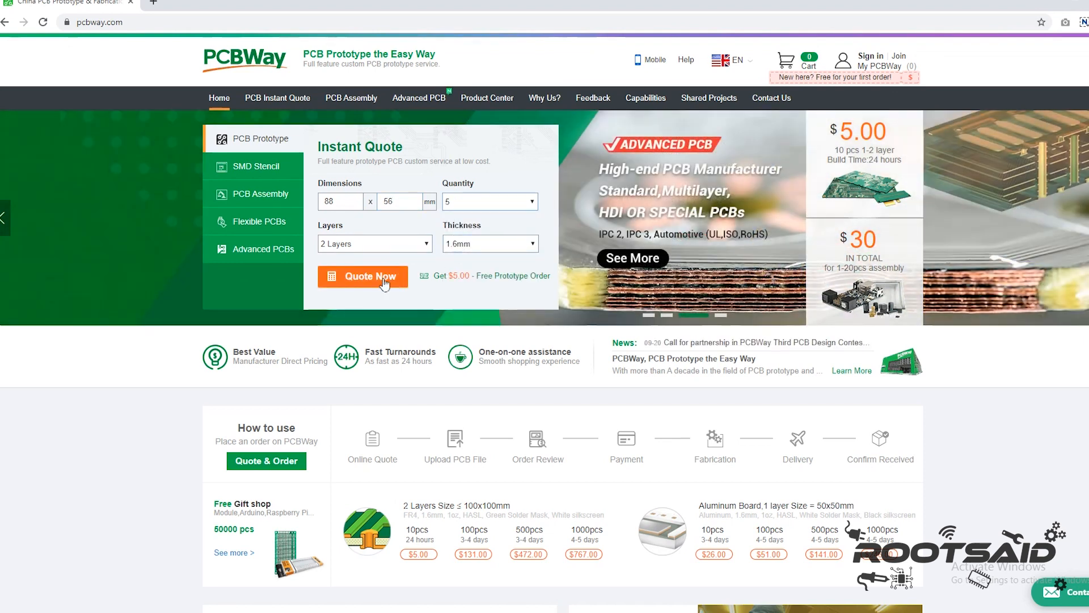
click(363, 276)
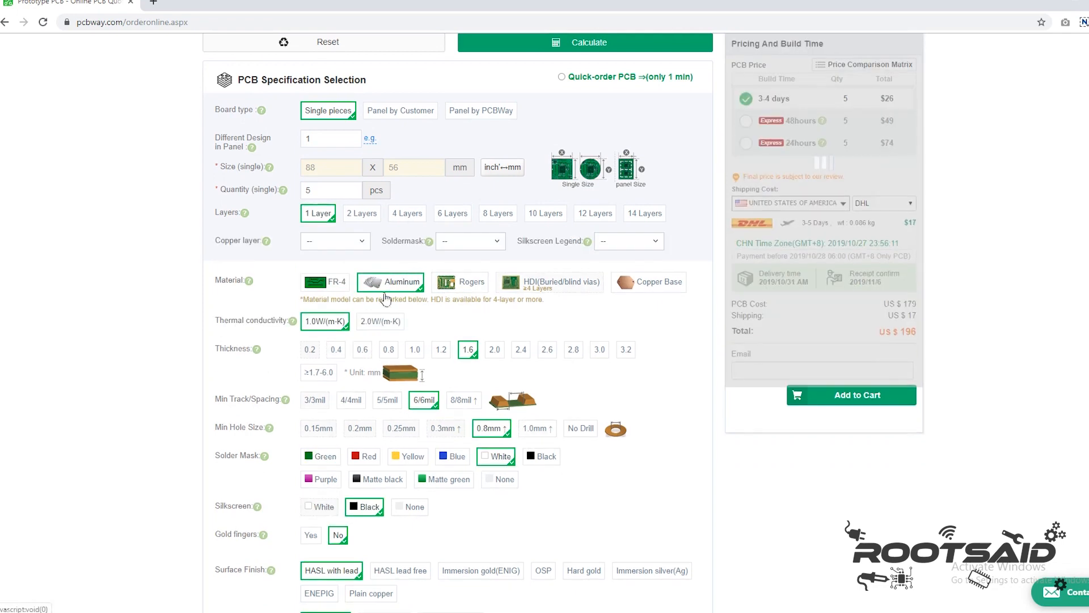
Review the PCB Specification Selection options down the page.
scroll(down, 3)
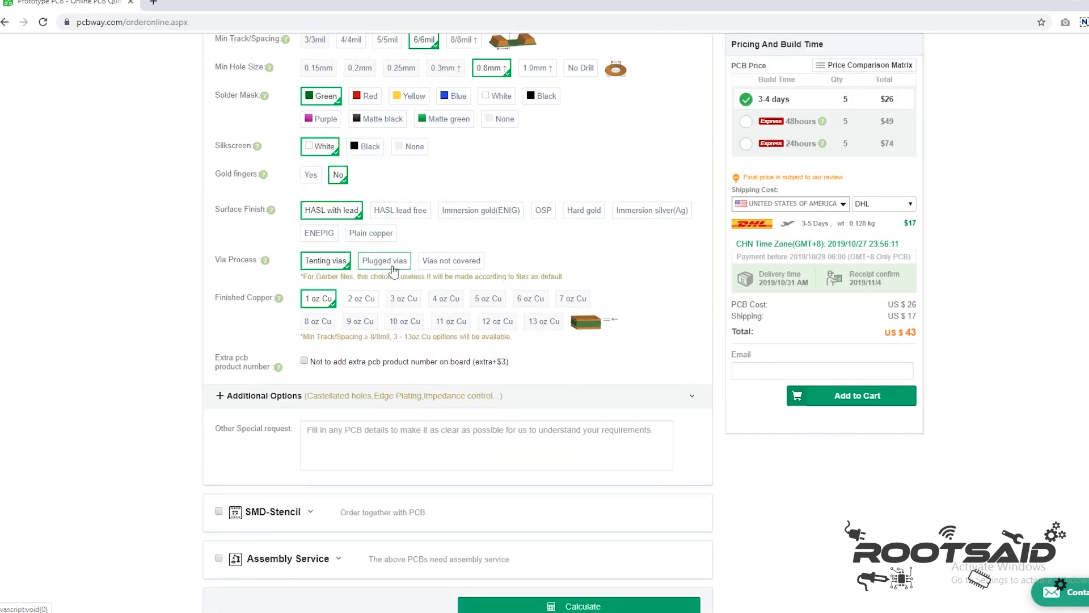
scroll(down, 3)
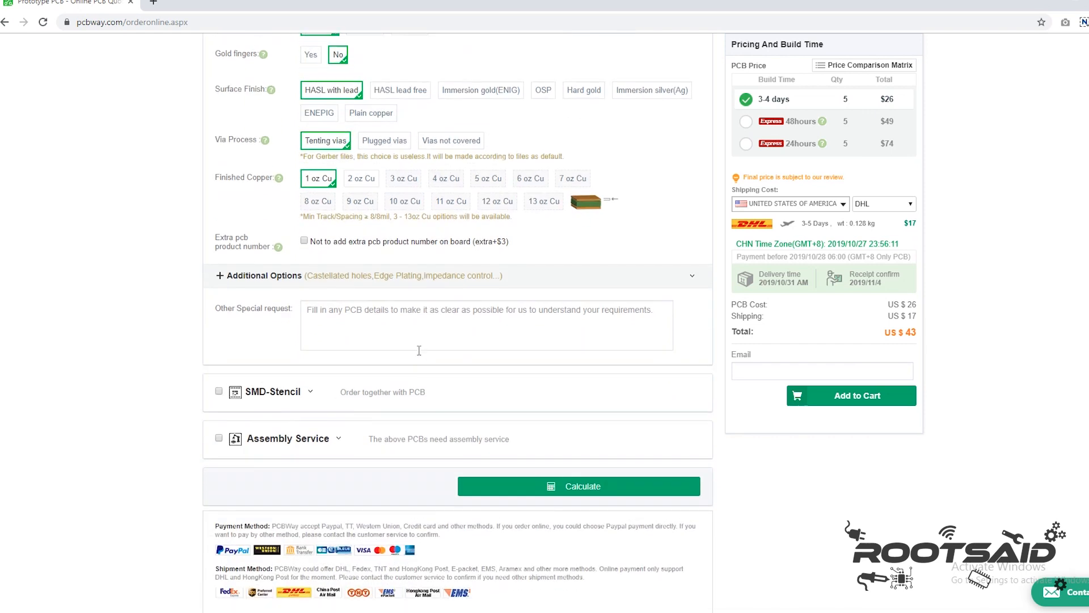
click(850, 395)
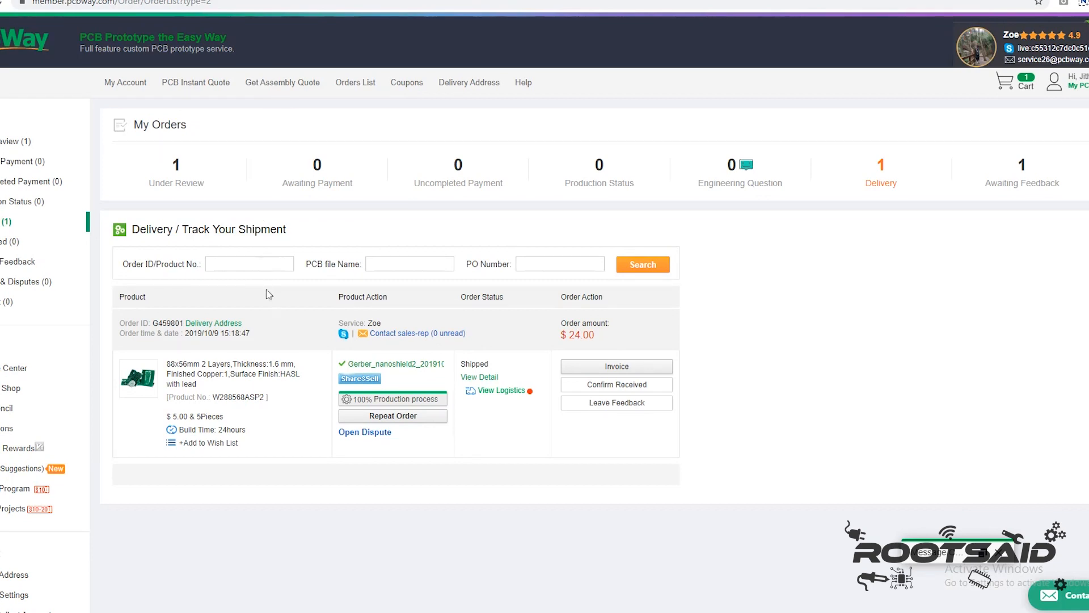
mouse_move(280, 317)
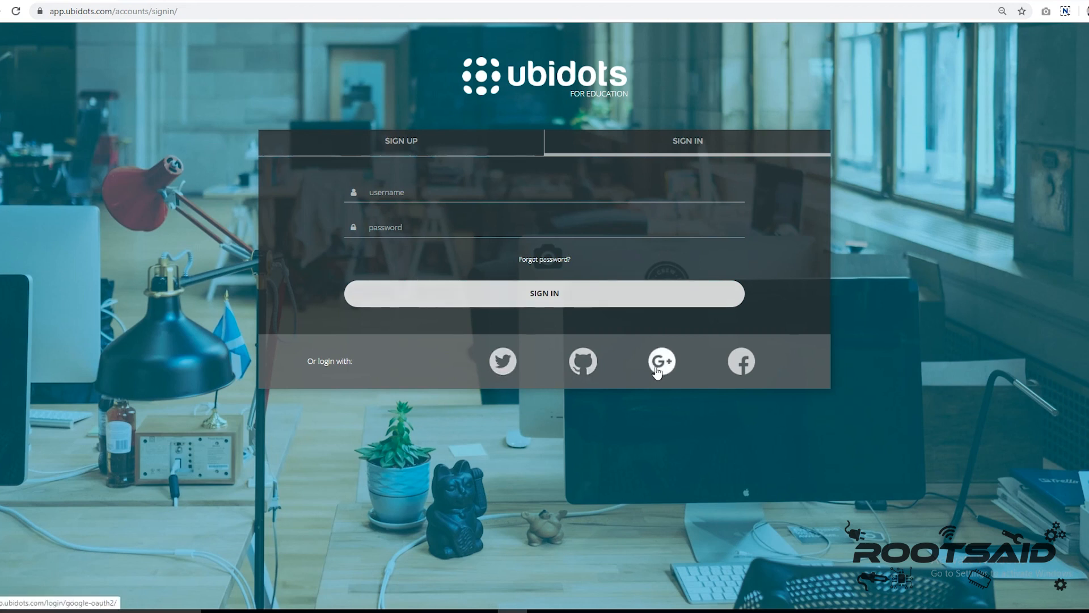
Sign in with Google and go to the Home Safety Monitor device from the Devices list.
click(661, 361)
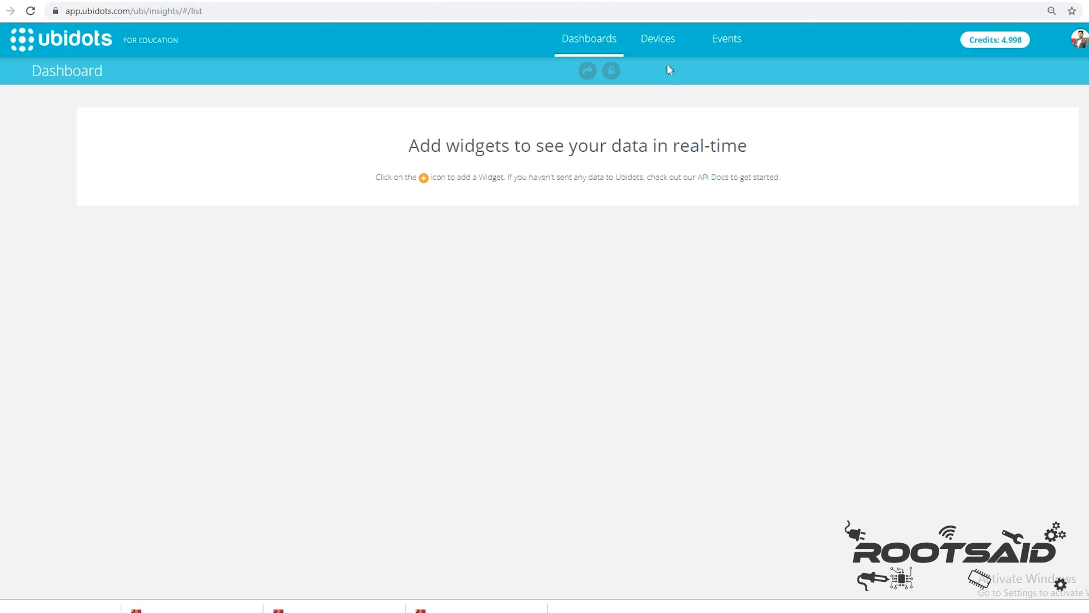
click(657, 38)
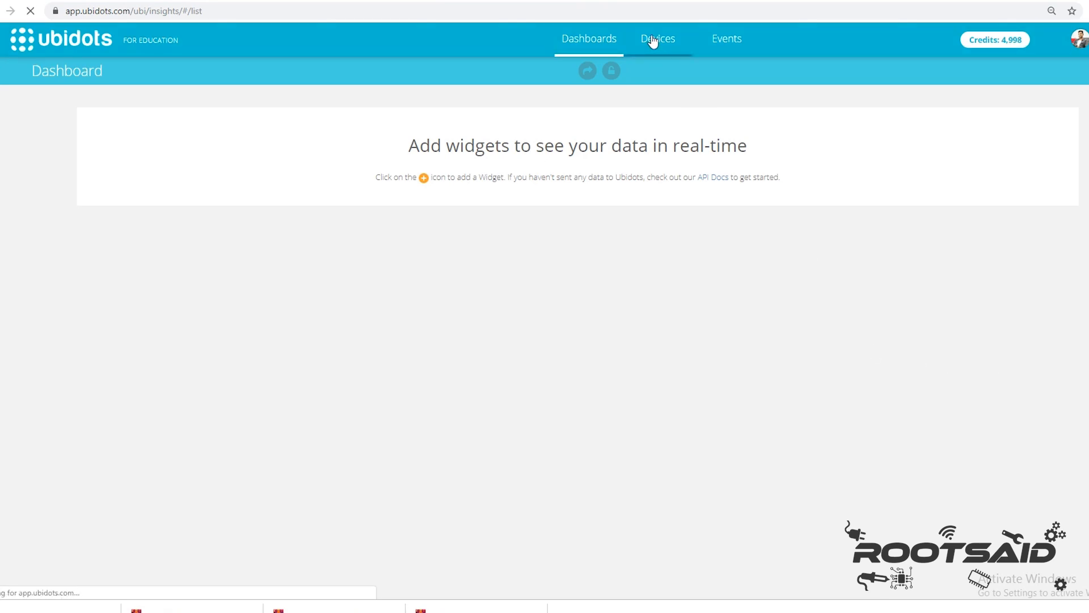
click(657, 39)
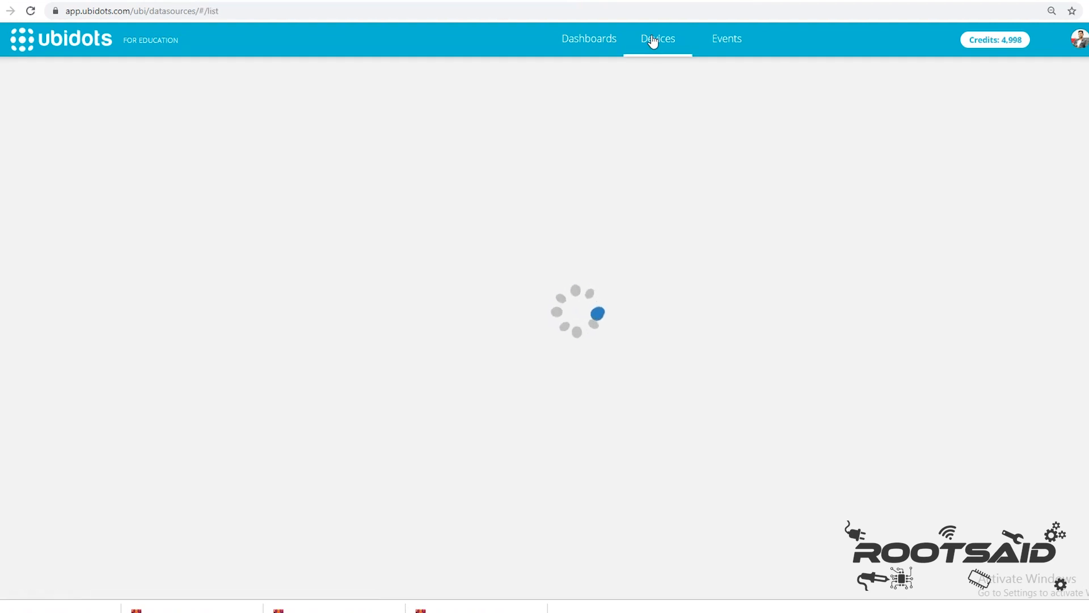
click(657, 39)
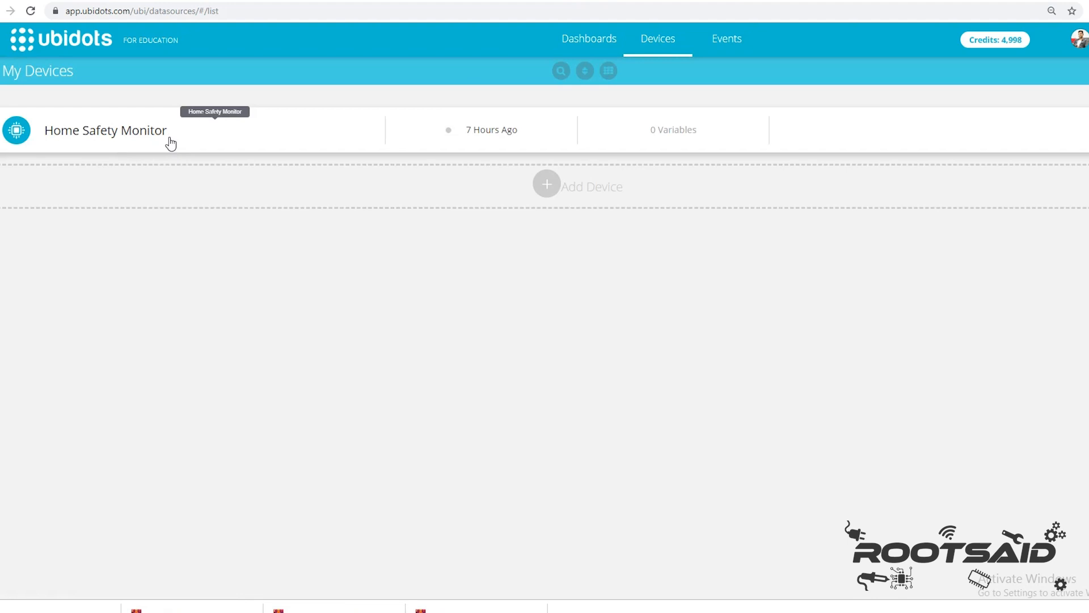
click(106, 131)
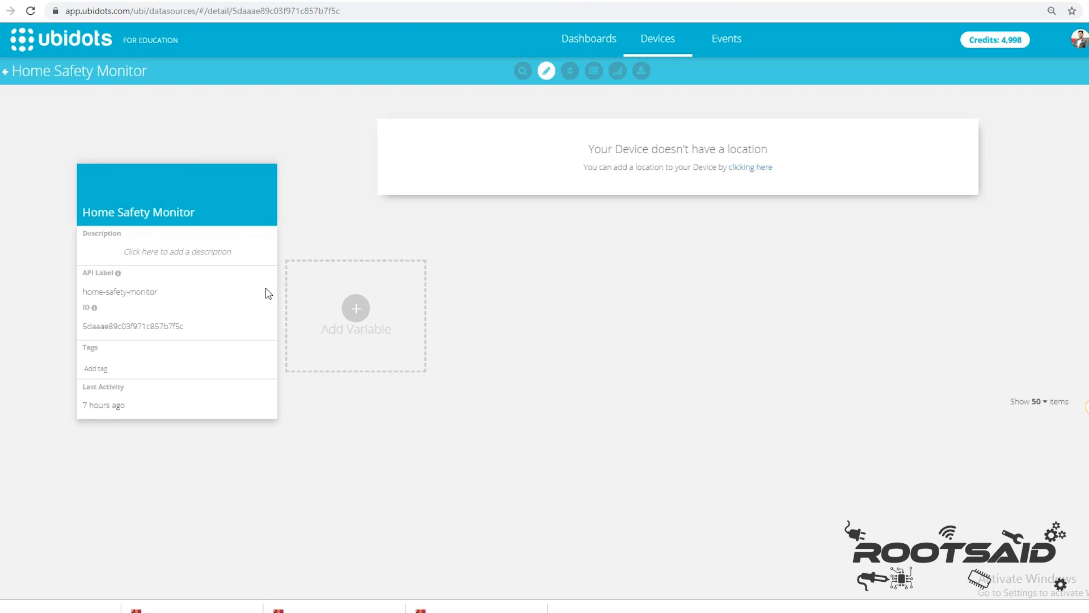
Add a default raw variable to Home Safety Monitor, then go to Dashboards.
click(355, 311)
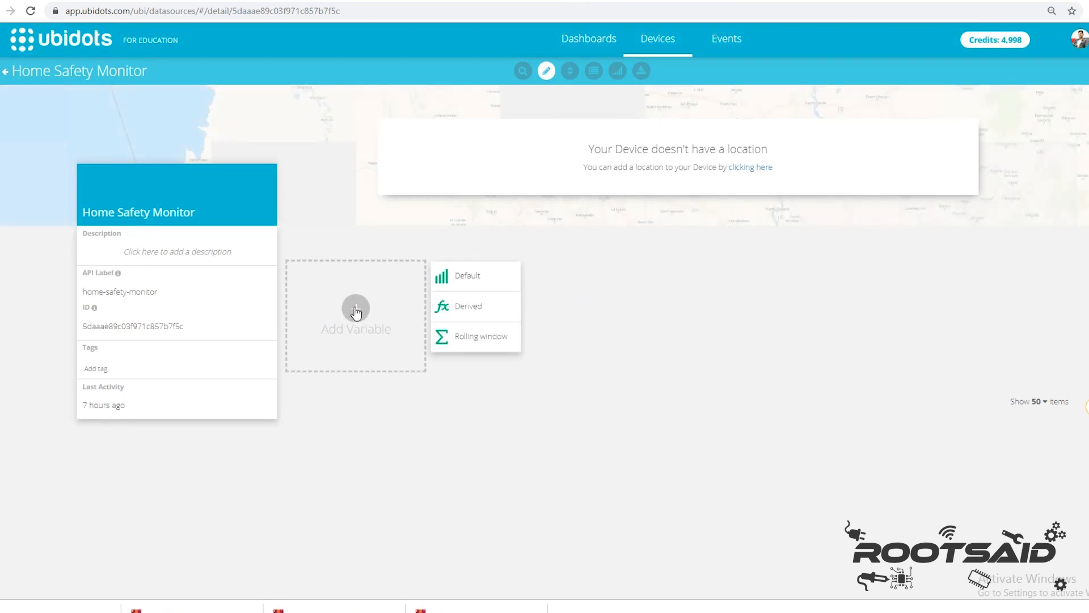
click(467, 275)
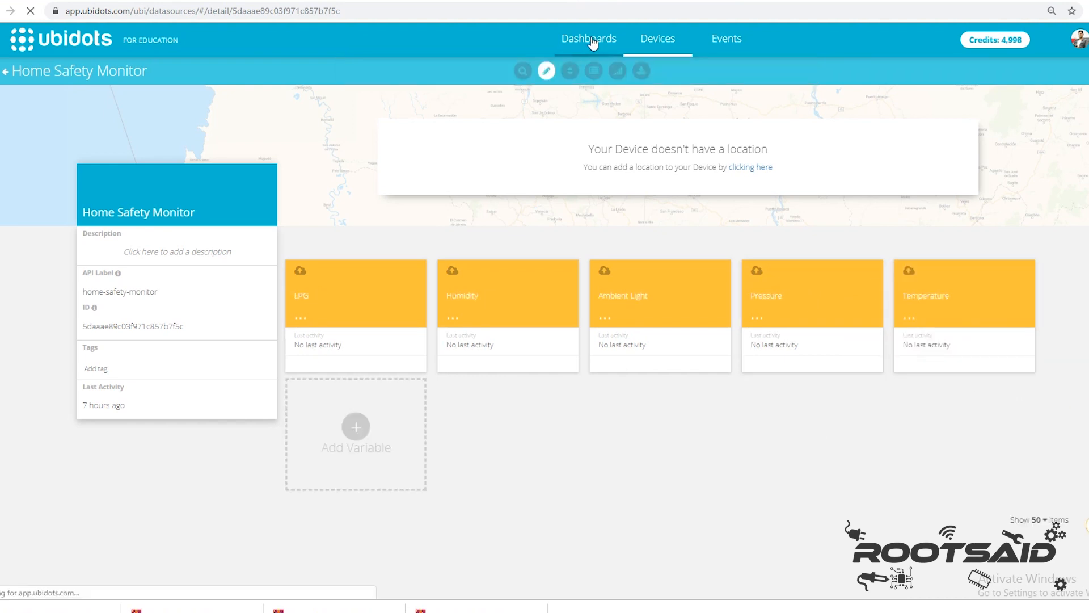
click(589, 39)
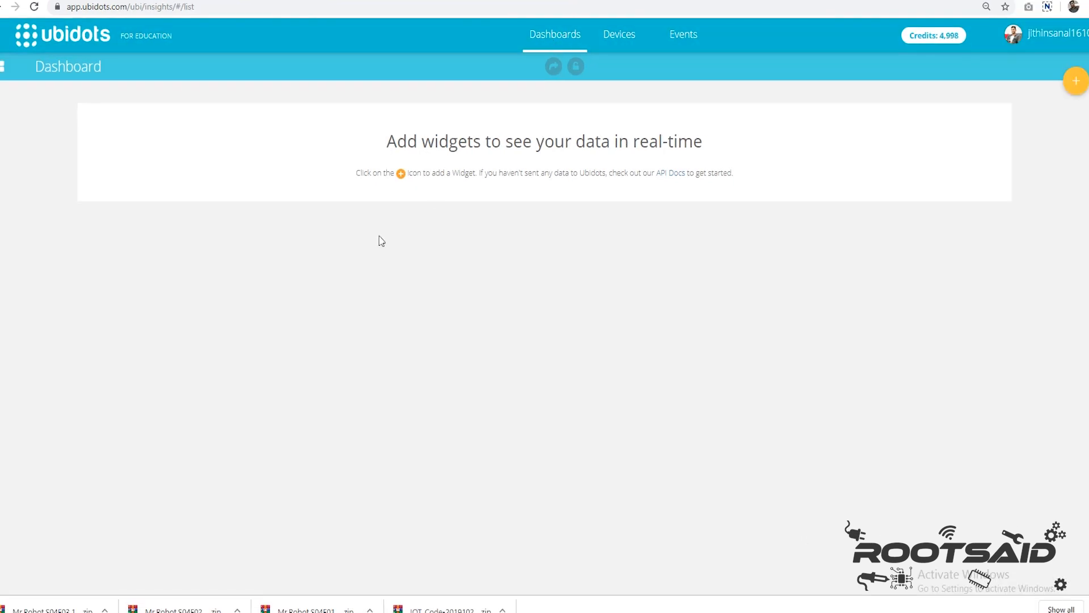
Add a line chart widget for the Home Safety Monitor's Temperature variable.
click(1075, 82)
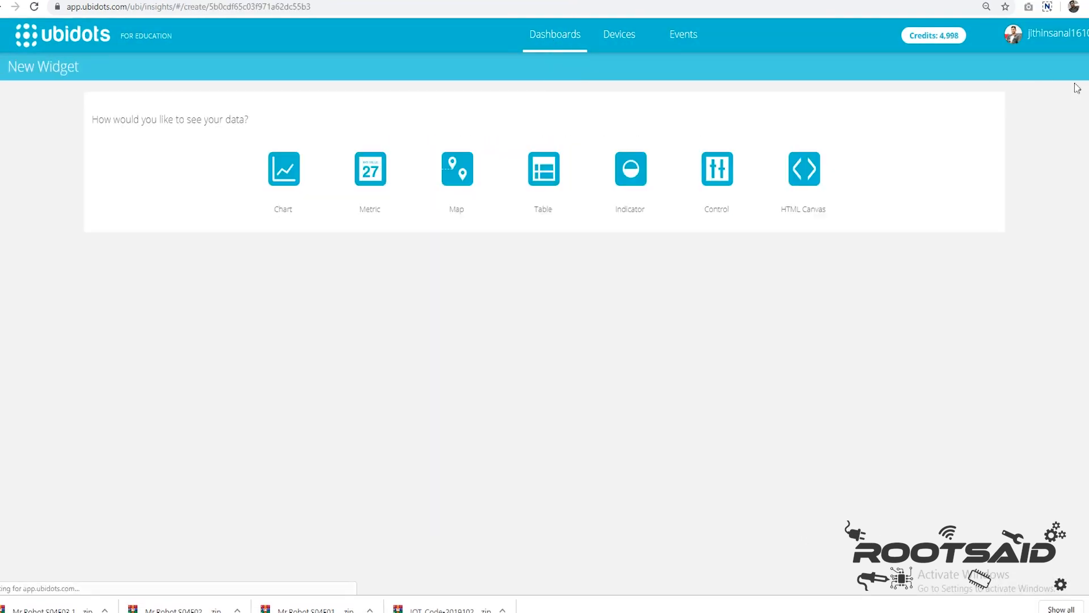
click(283, 168)
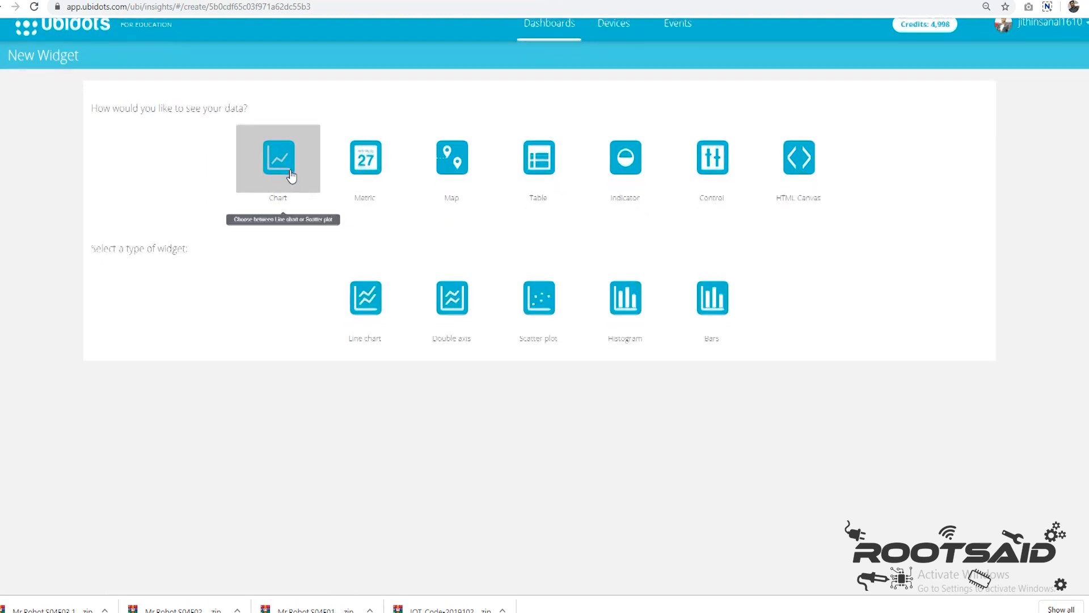
scroll(down, 3)
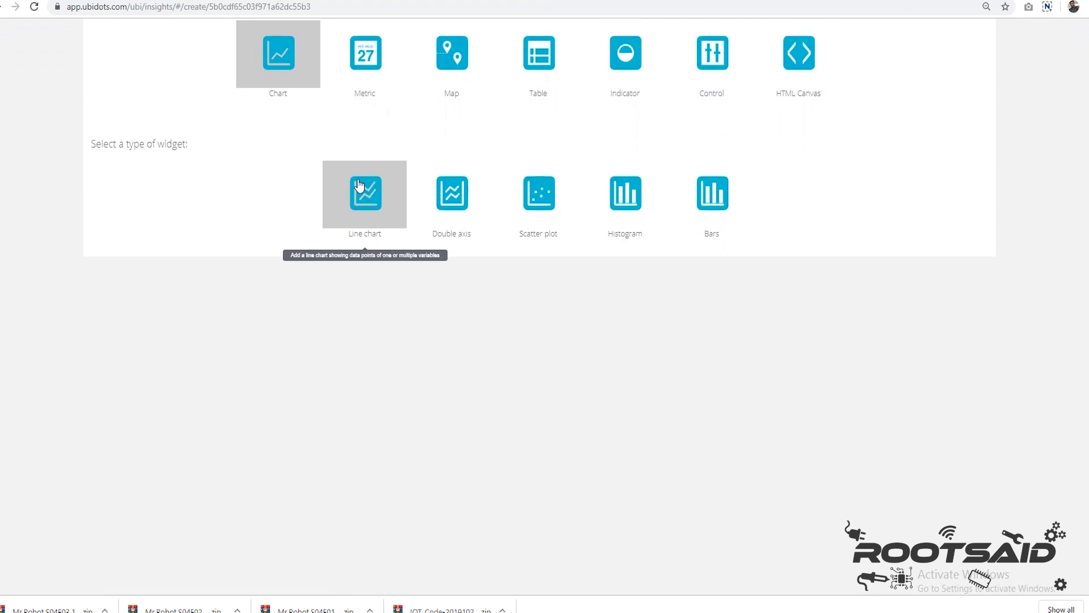
click(364, 194)
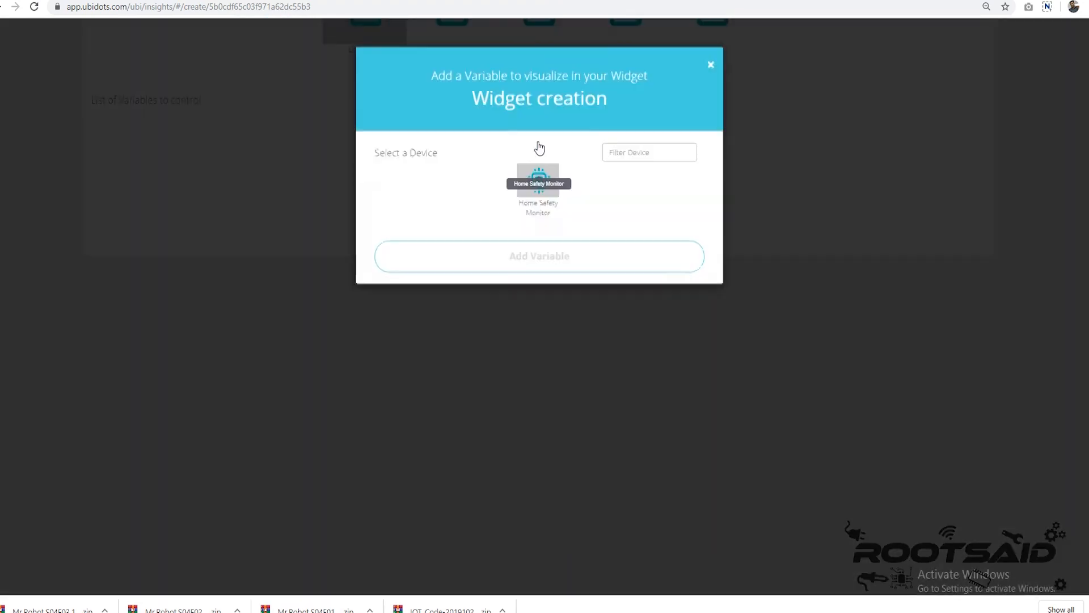
click(537, 180)
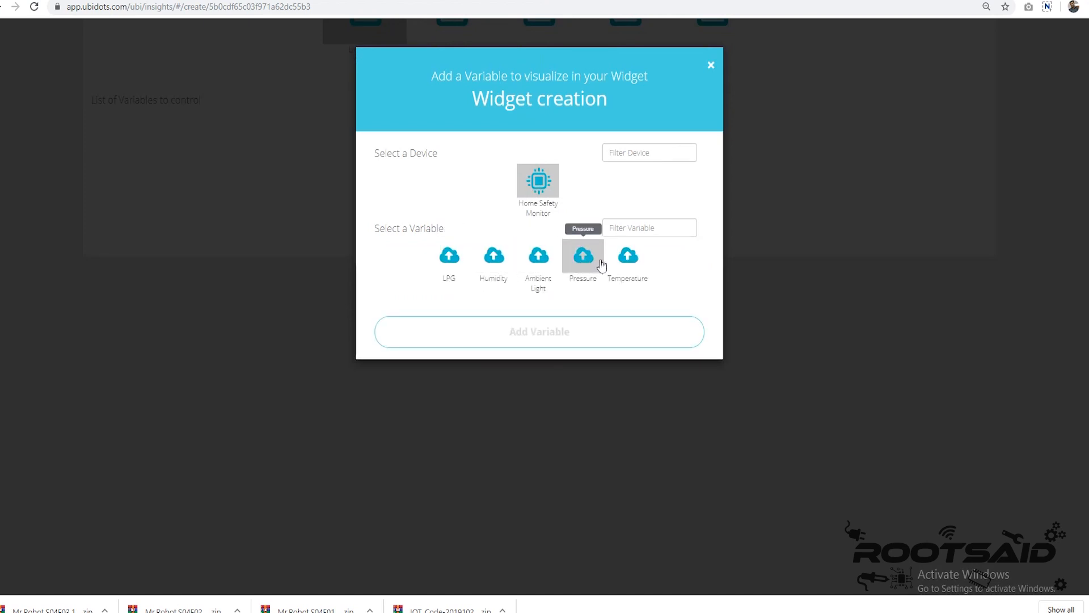
click(627, 255)
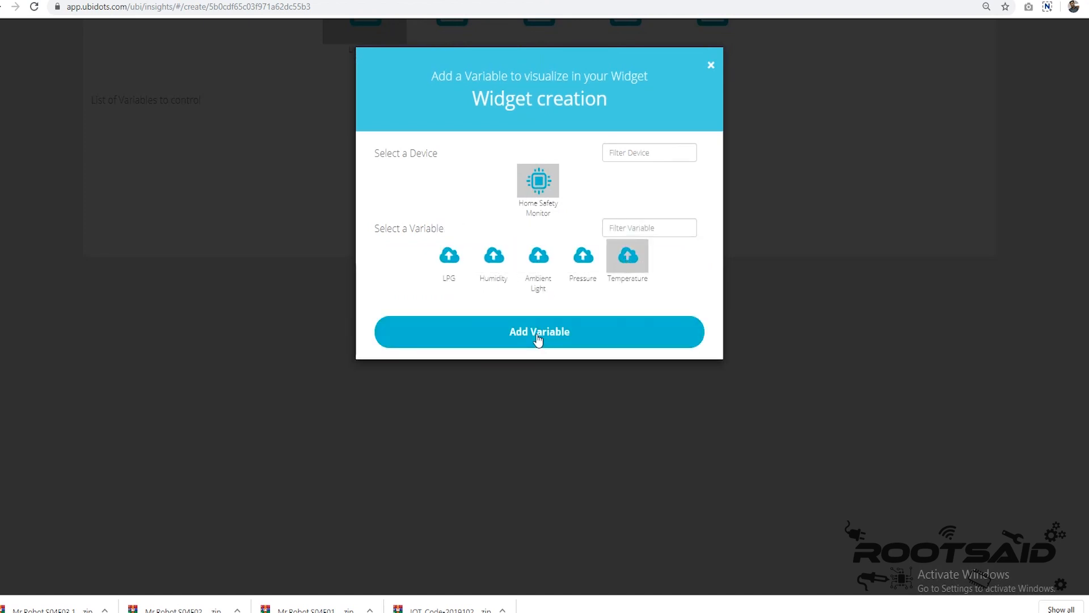
click(538, 331)
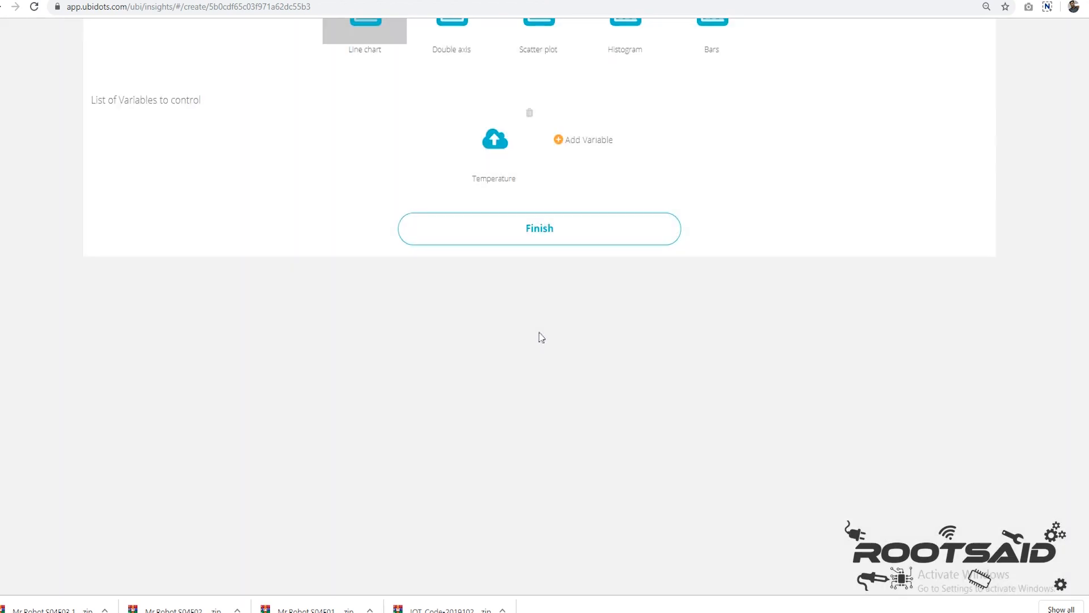
click(538, 228)
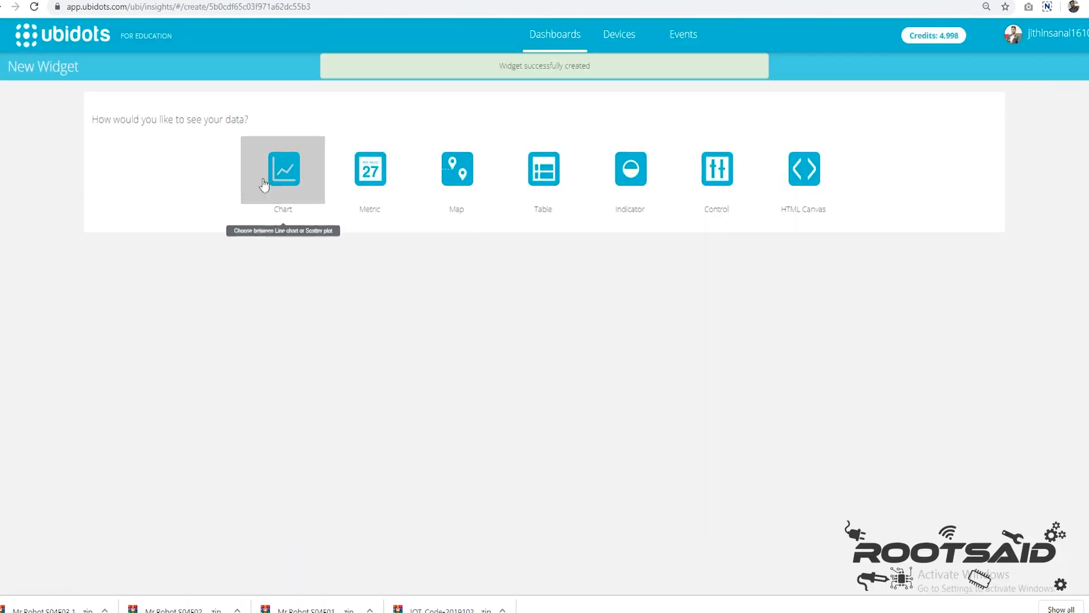
Start a widget for Humidity shown as an Indicator gauge.
click(282, 169)
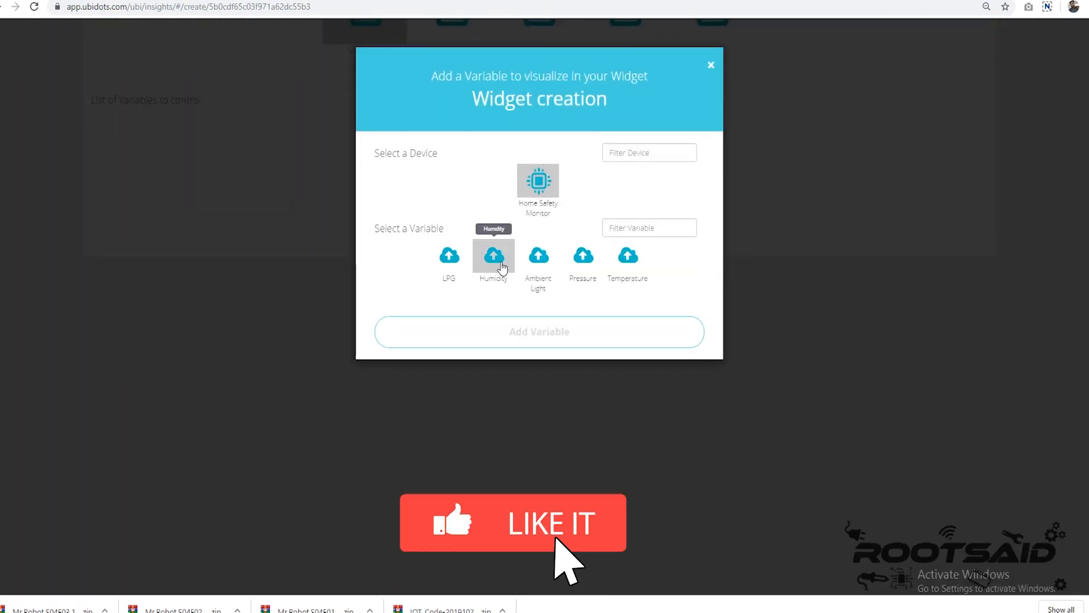
click(710, 64)
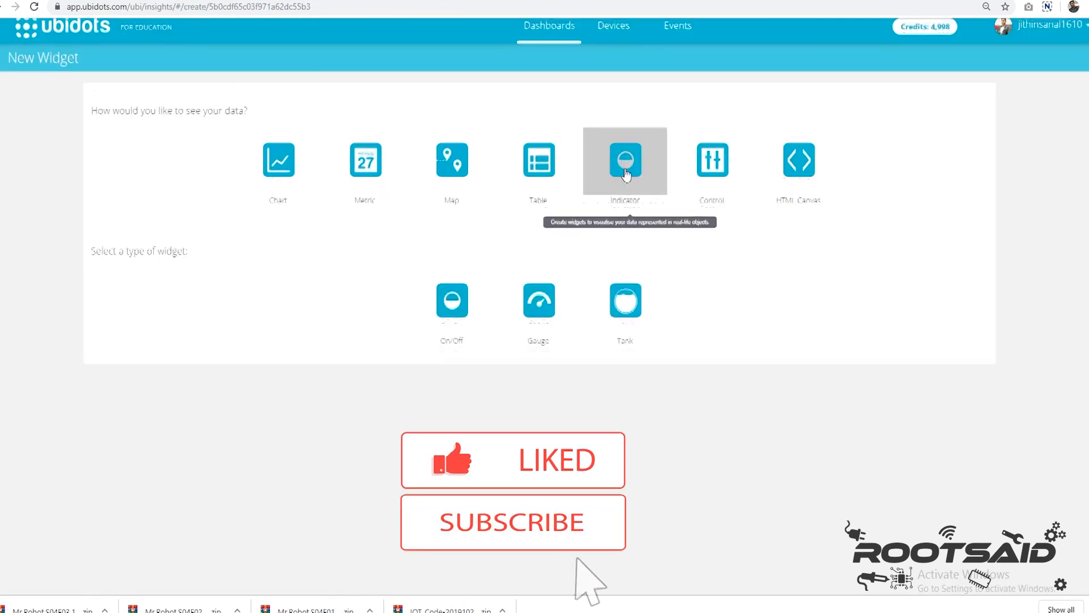
click(538, 303)
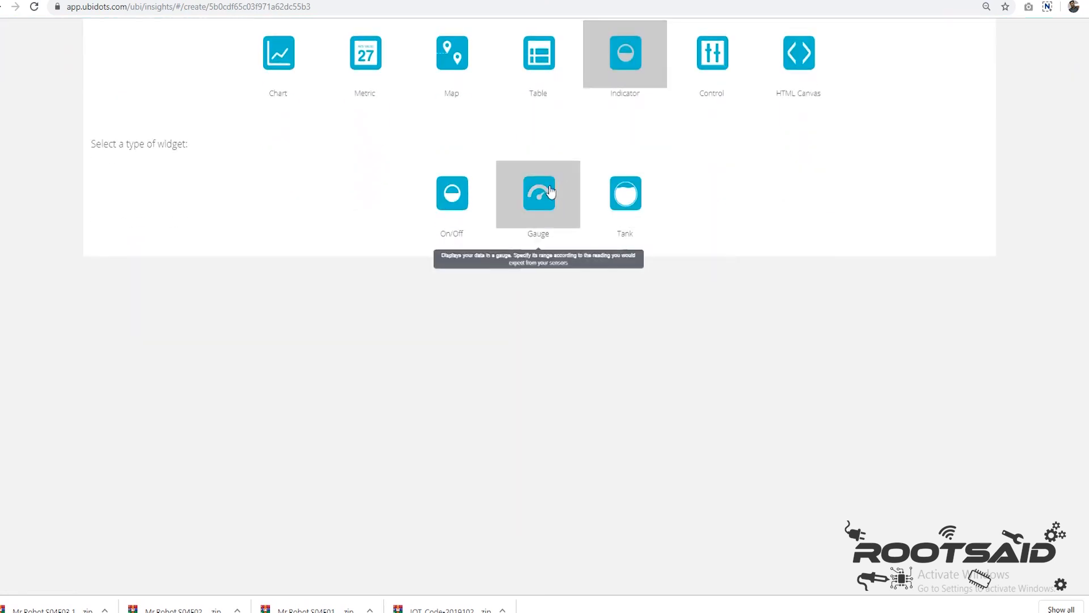
click(537, 193)
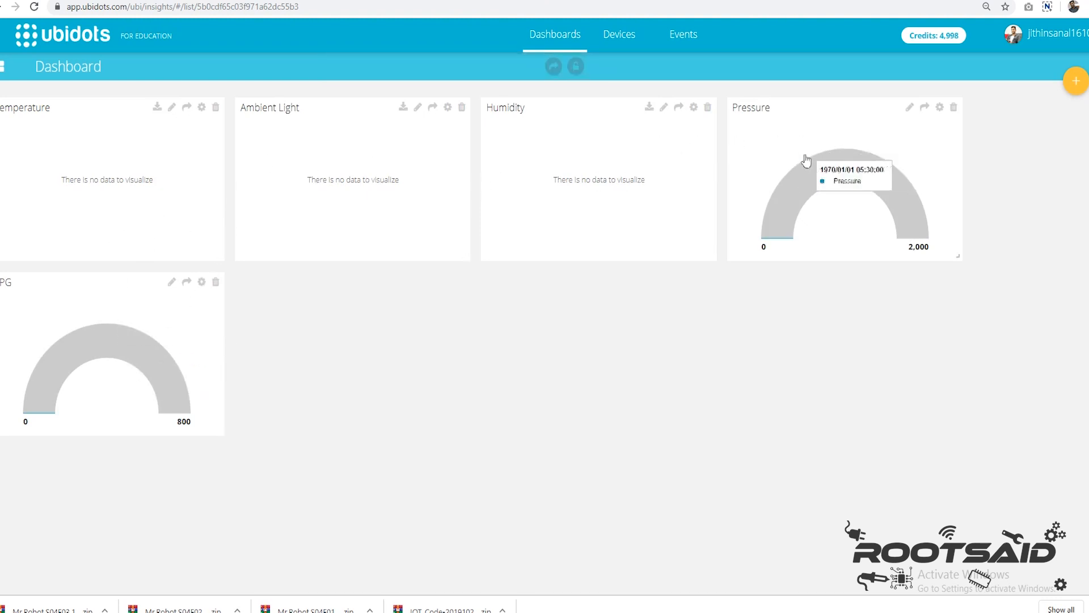
View the account's API credentials from the user menu.
click(617, 34)
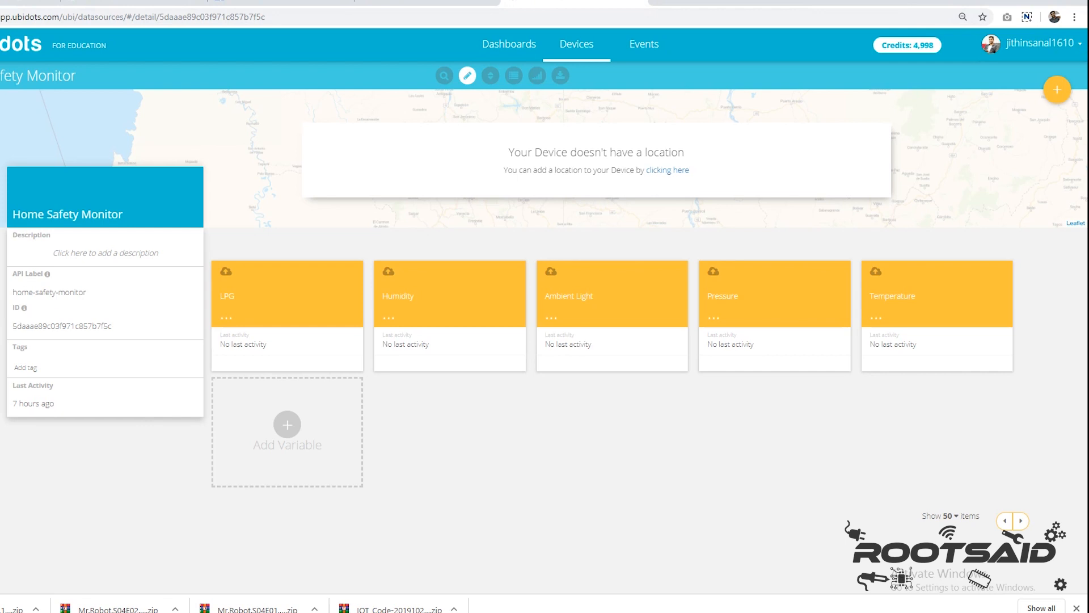
click(1035, 43)
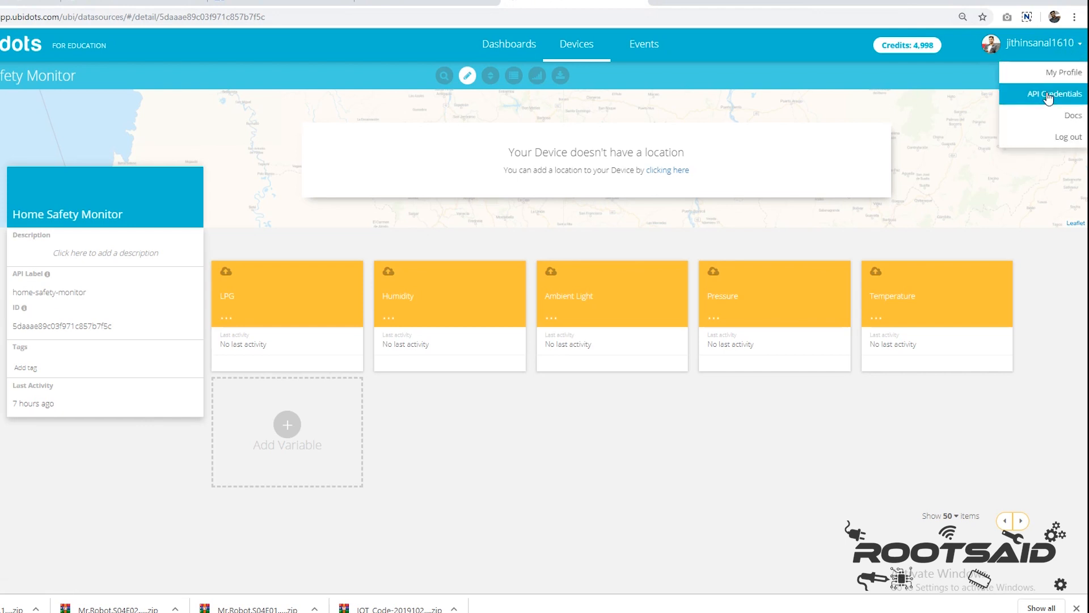
click(1054, 95)
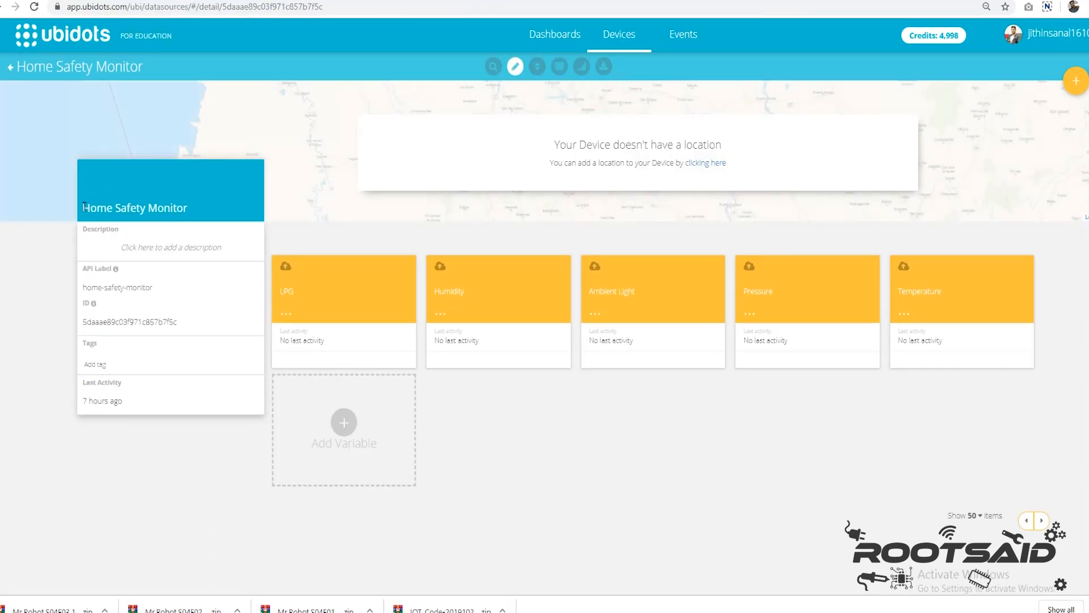
Select the device's API label home-safety-monitor and its ID for the sketch.
double_click(117, 287)
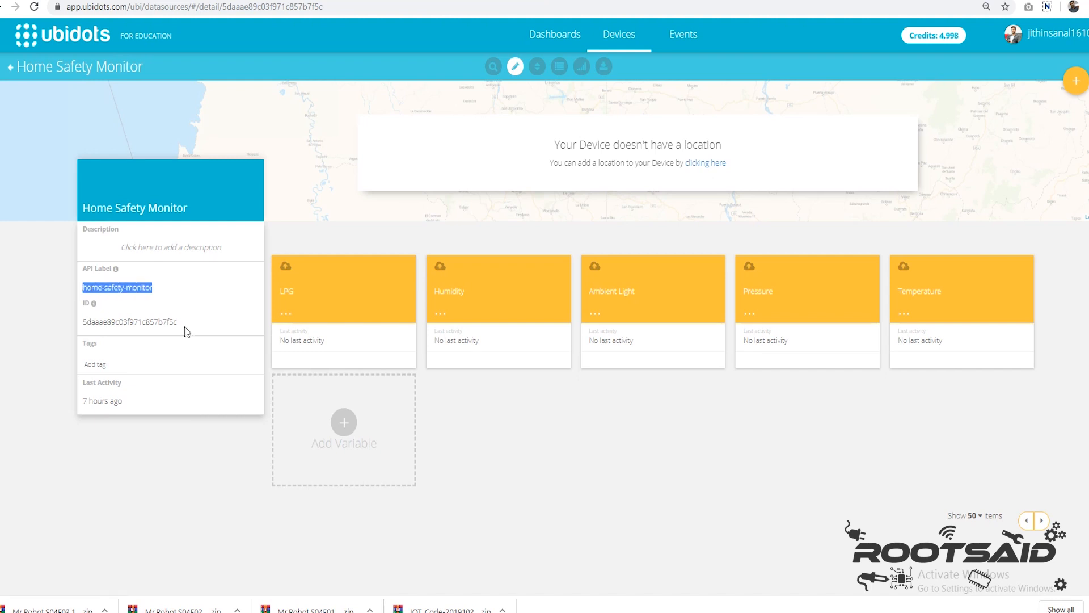
click(517, 415)
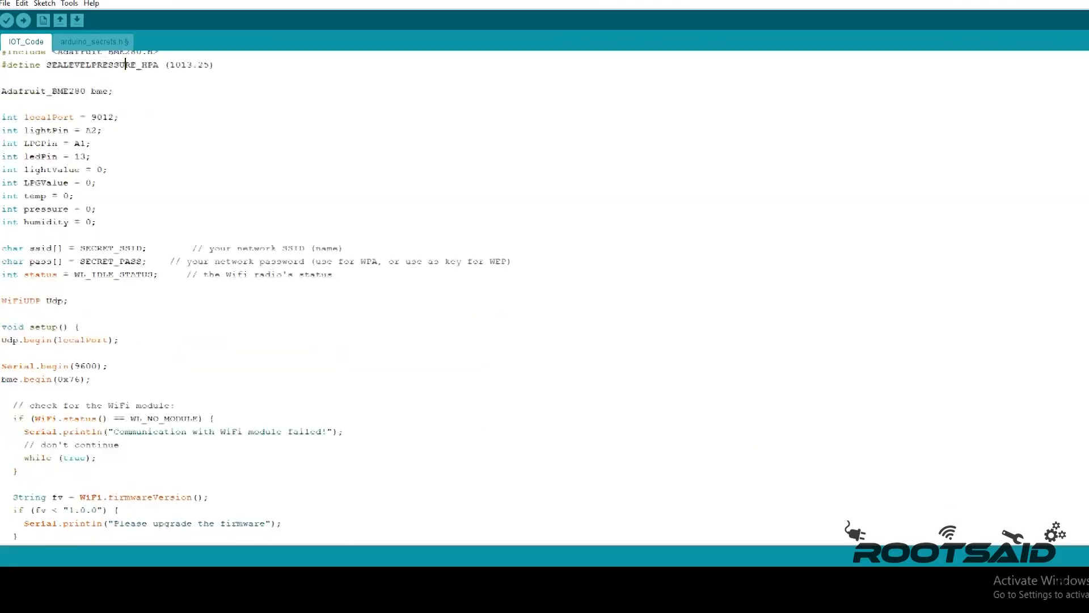
scroll(down, 3)
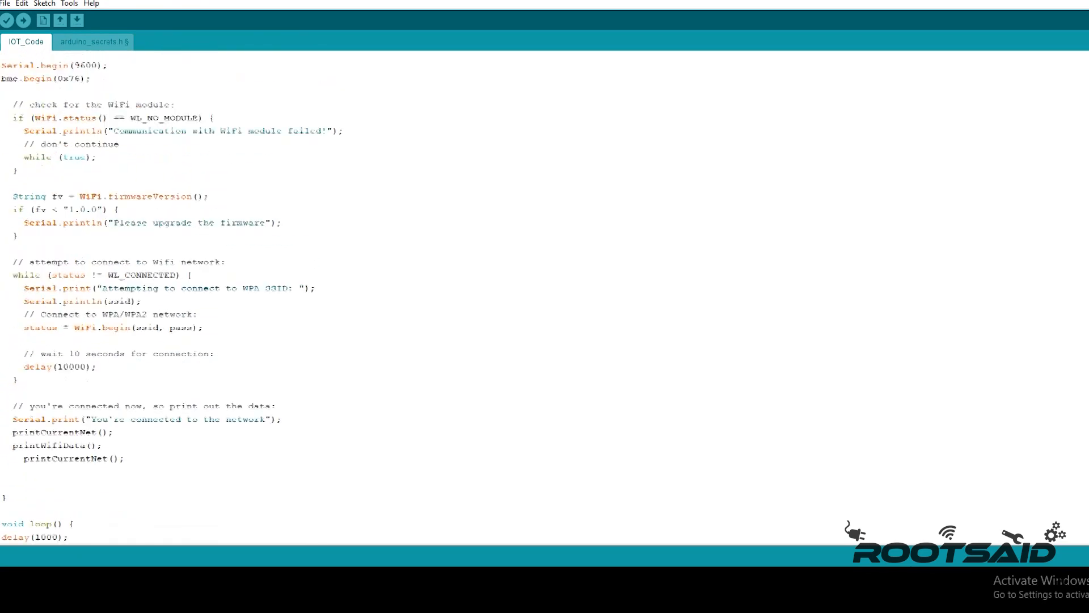
click(92, 42)
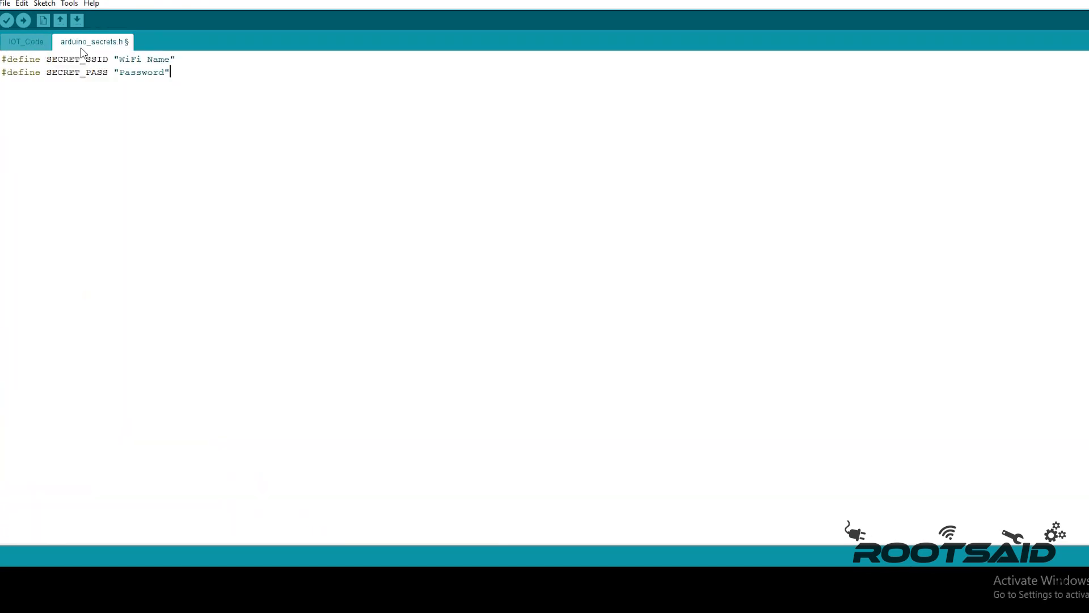
key(ctrl+a)
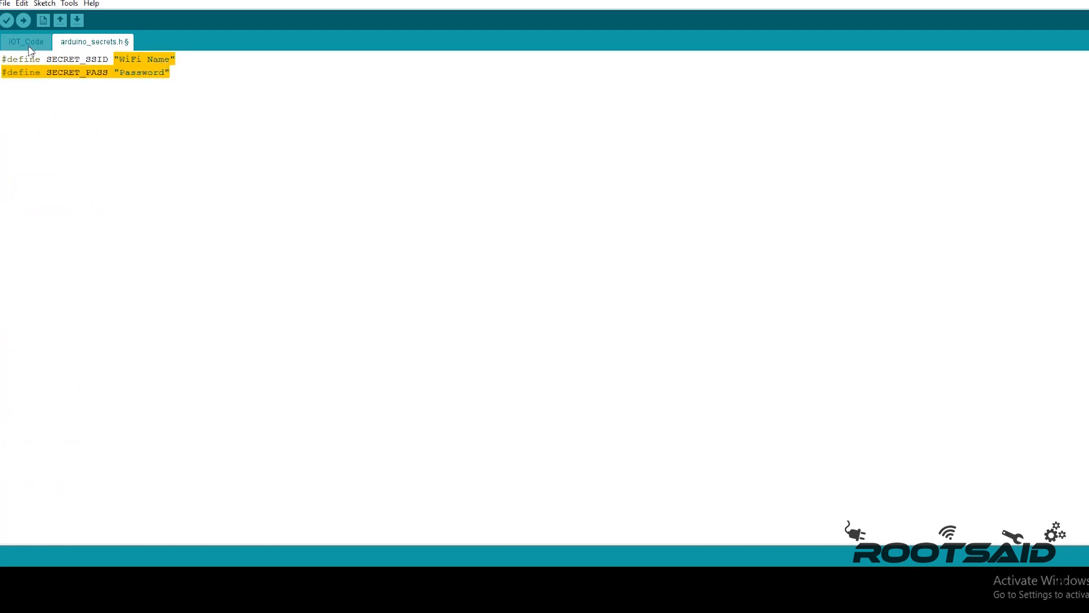
click(26, 40)
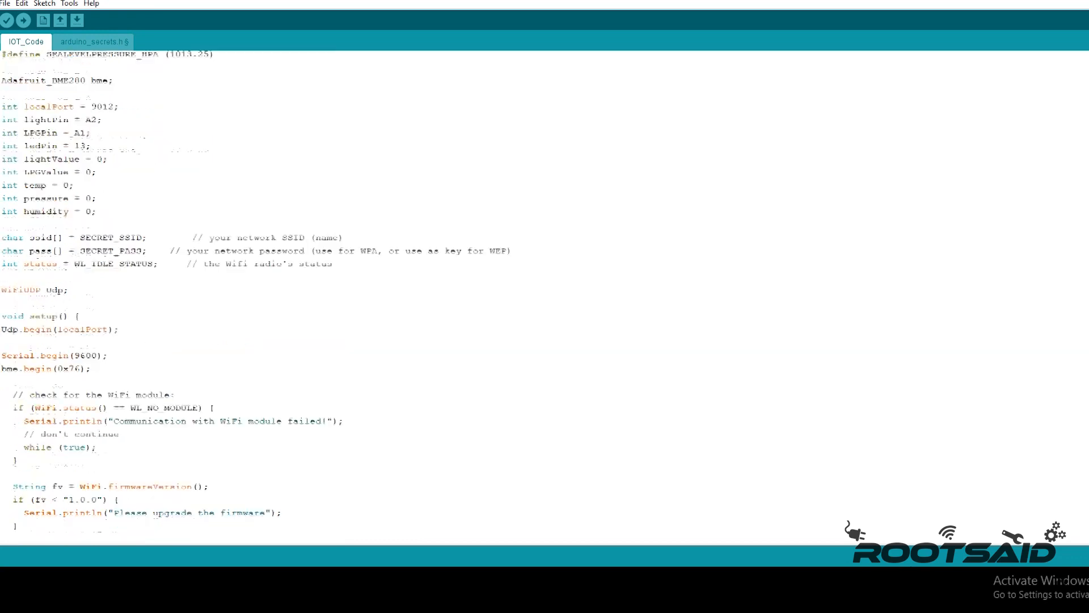
scroll(down, 3)
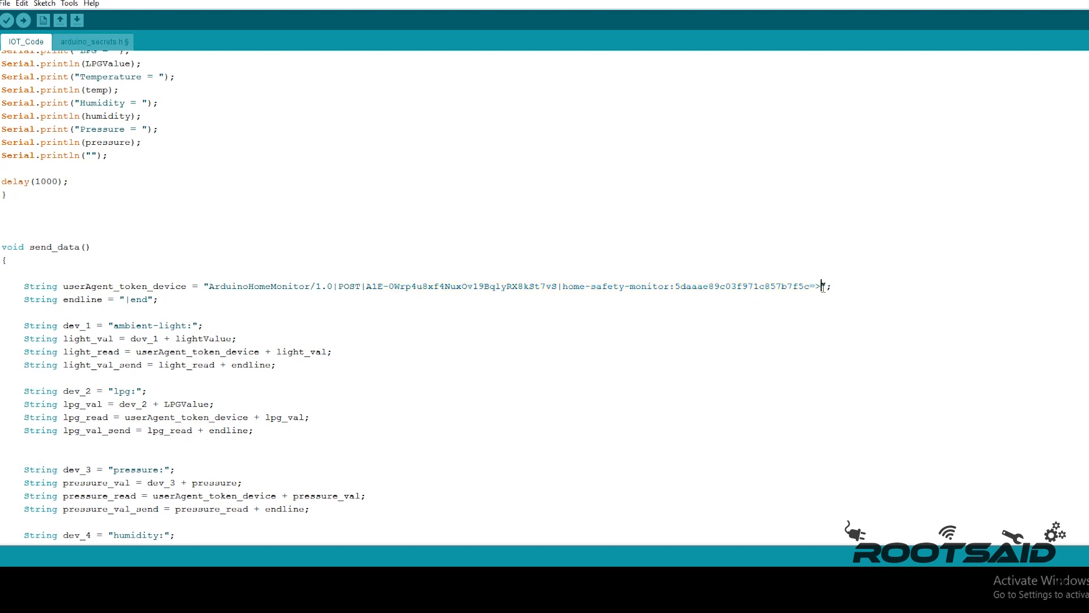
double_click(129, 325)
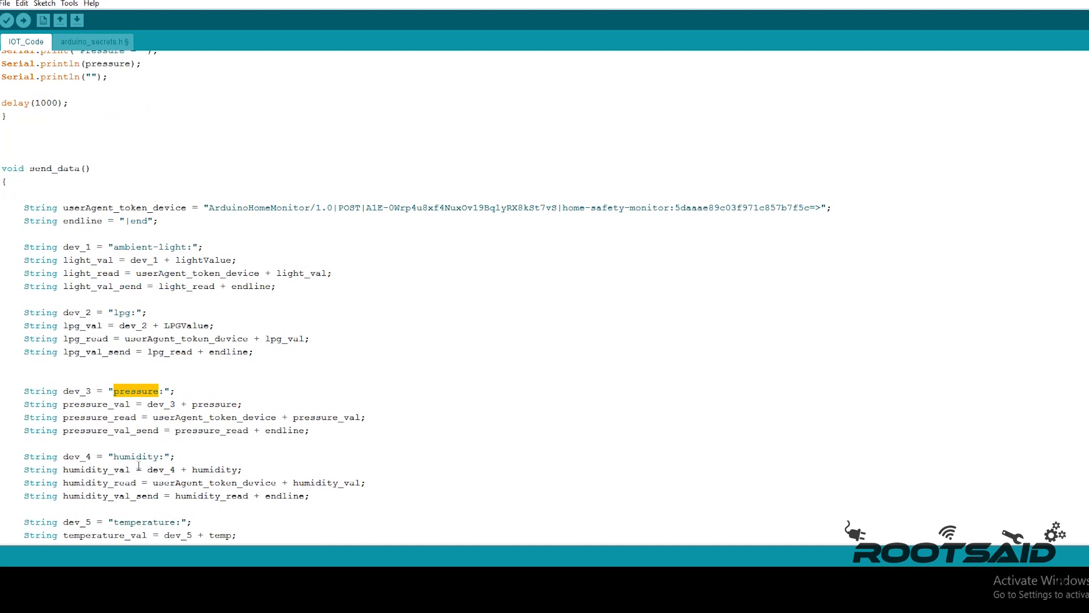
scroll(down, 3)
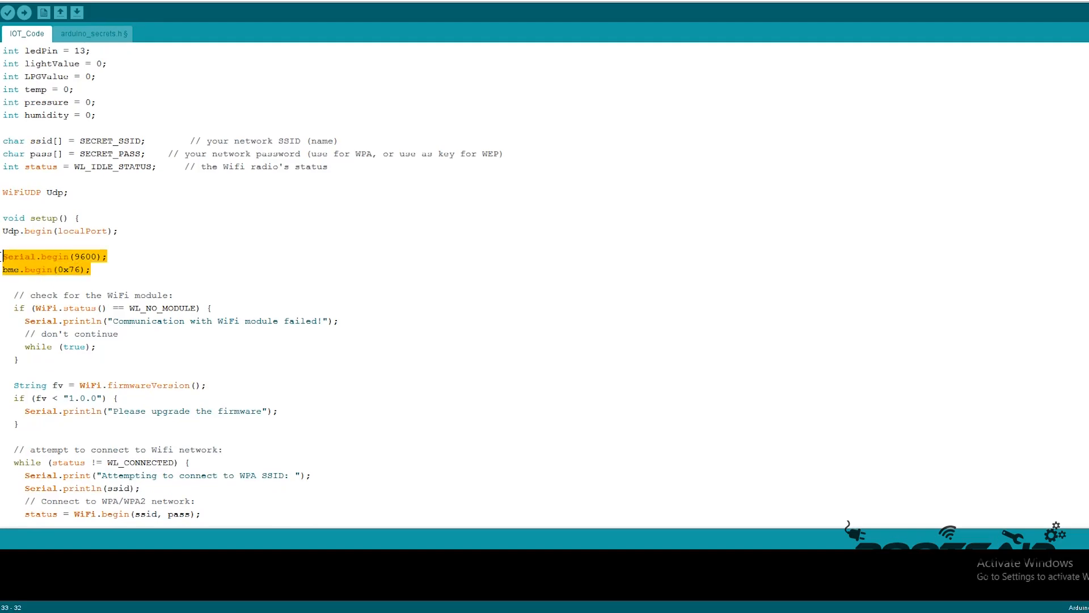
click(3, 257)
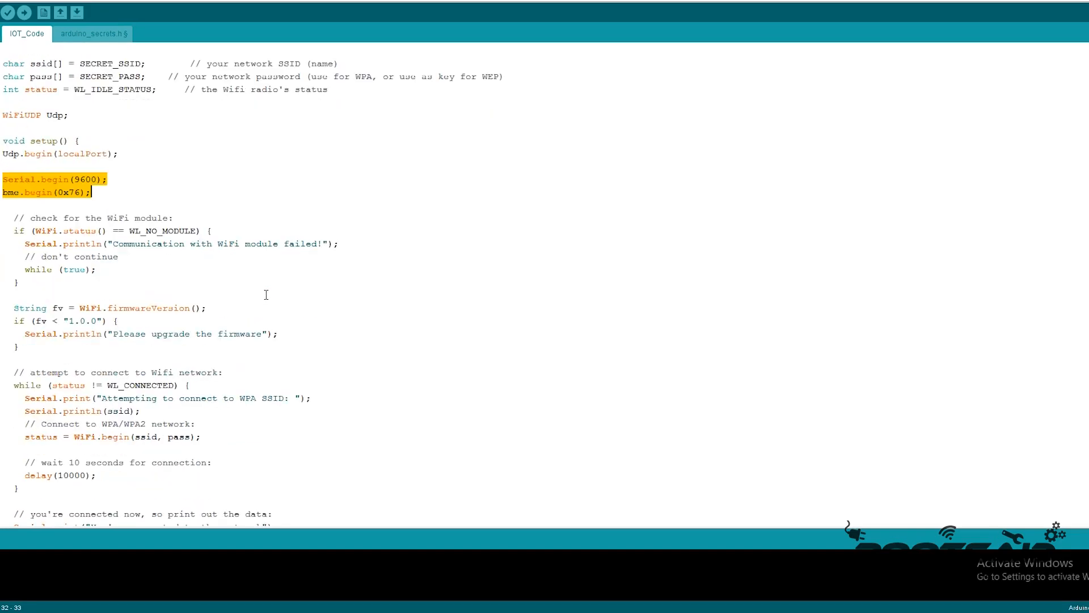
scroll(down, 3)
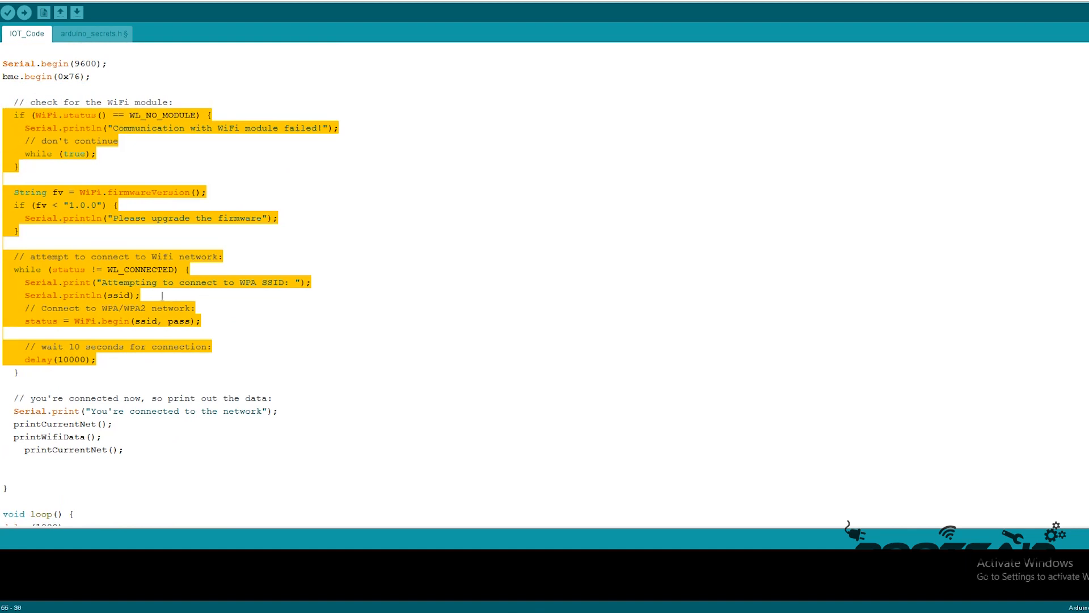
scroll(down, 3)
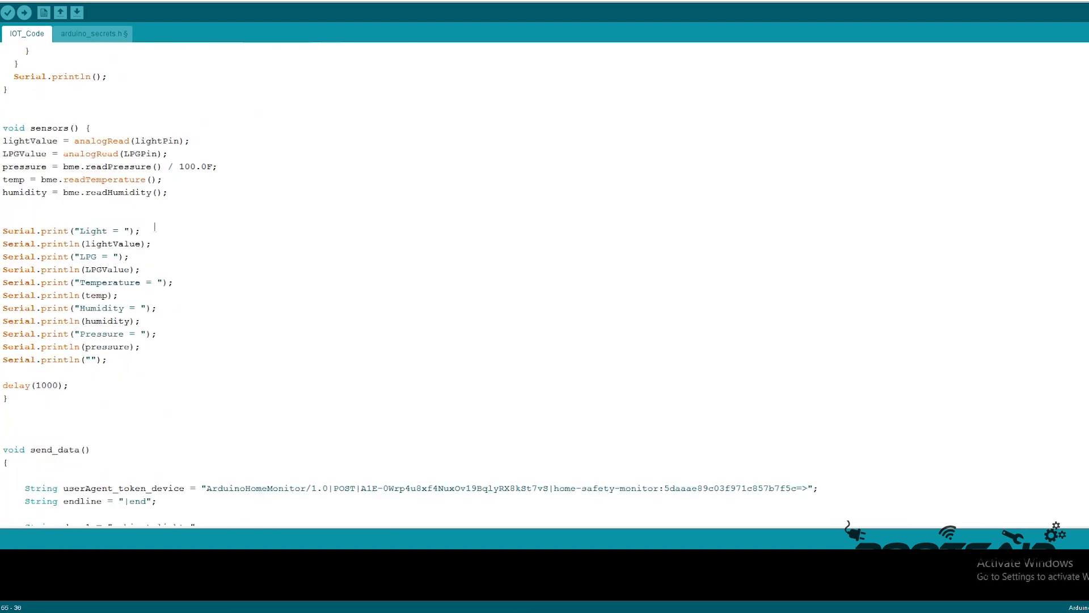
drag(2, 141, 167, 192)
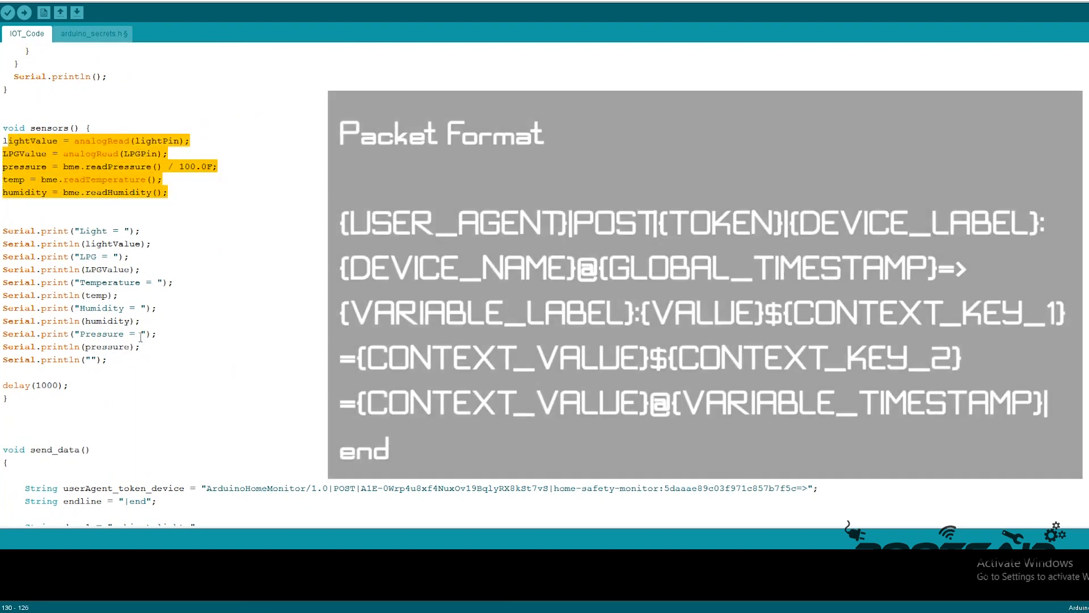
scroll(down, 3)
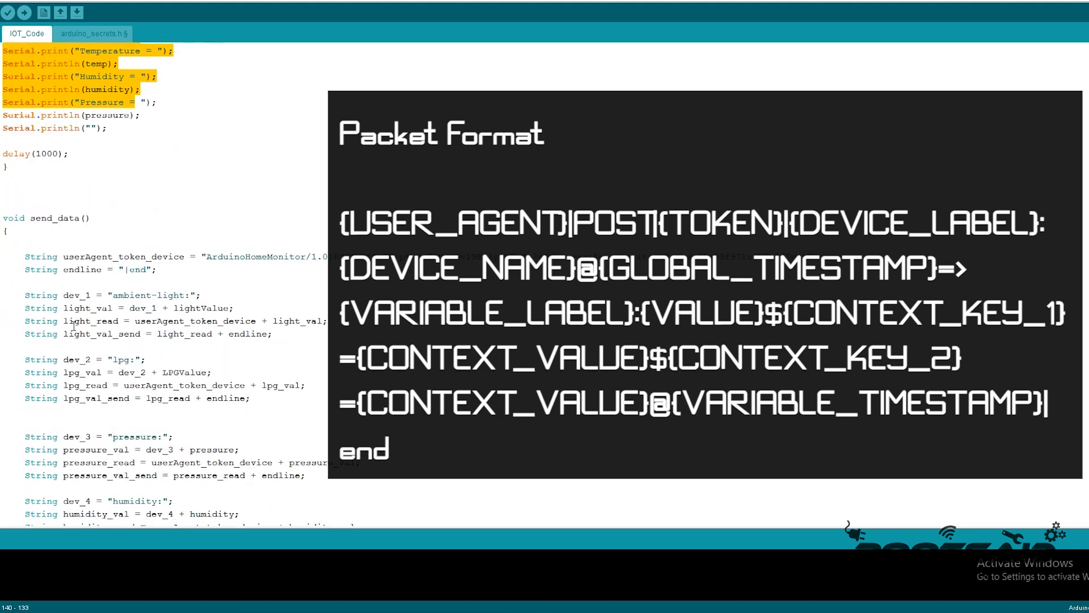
scroll(down, 3)
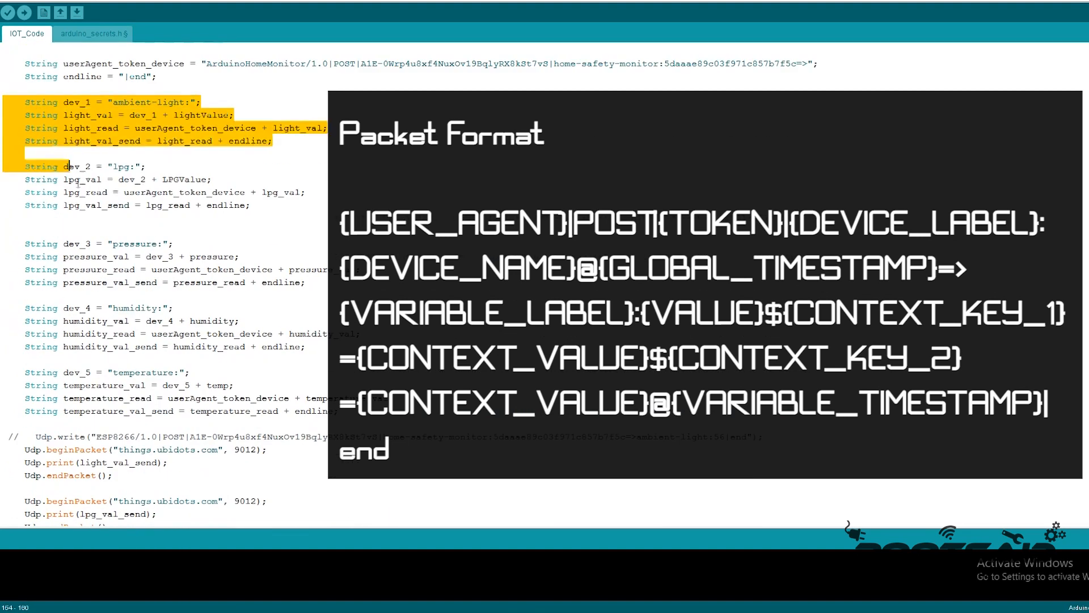